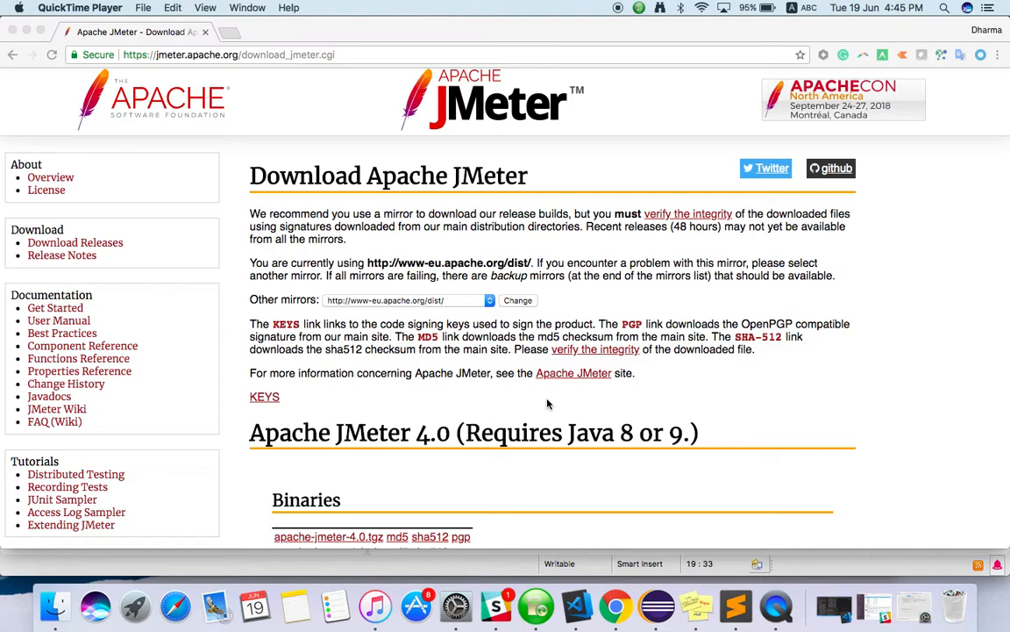
mouse_move(481, 404)
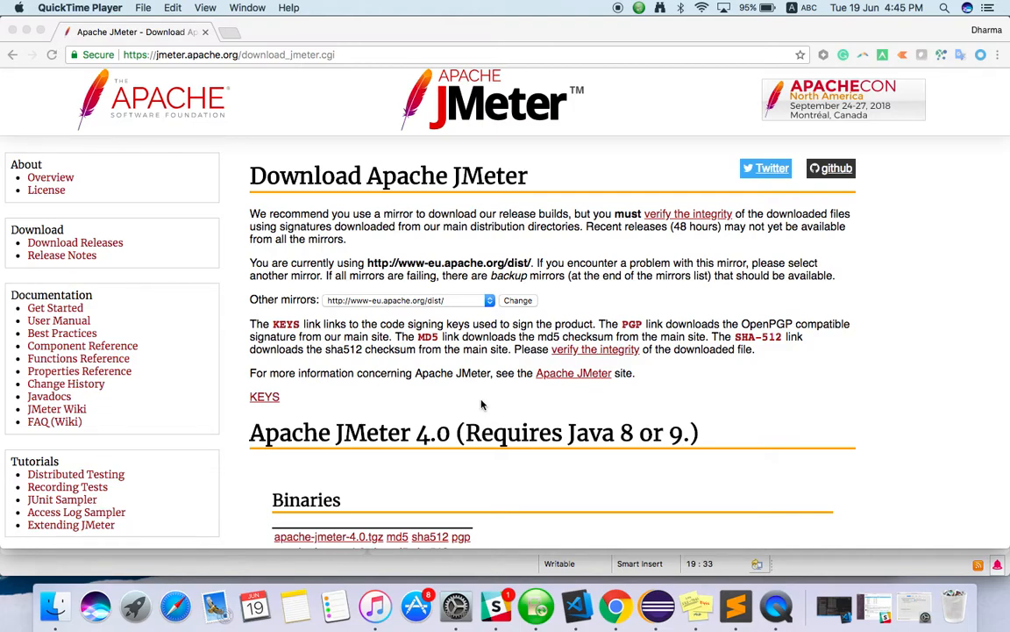
Download apache-jmeter-4.0.zip from the Binaries section of the JMeter download page
scroll(down, 3)
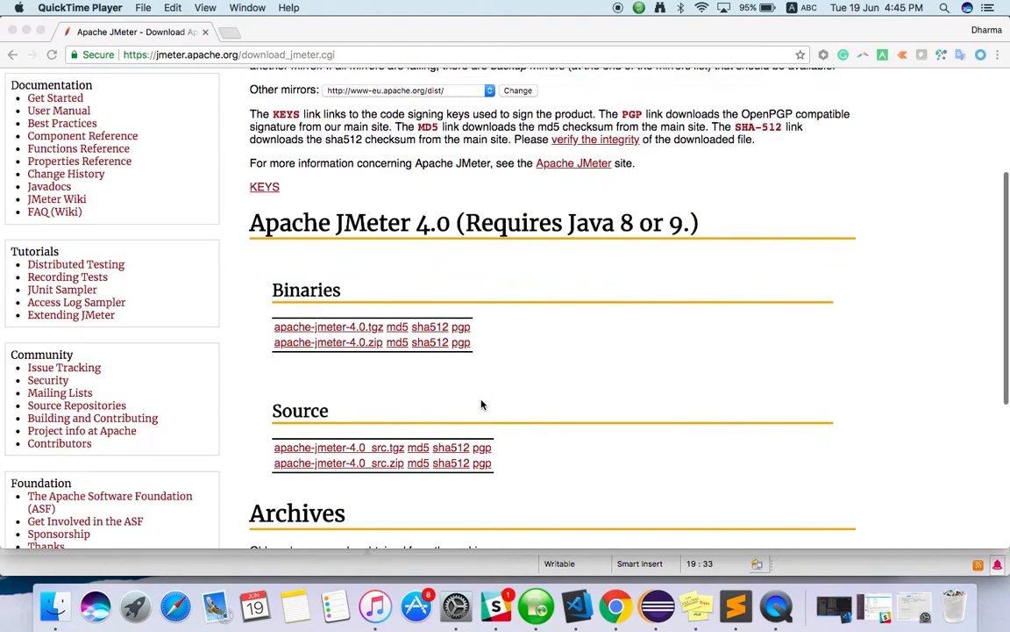
scroll(down, 3)
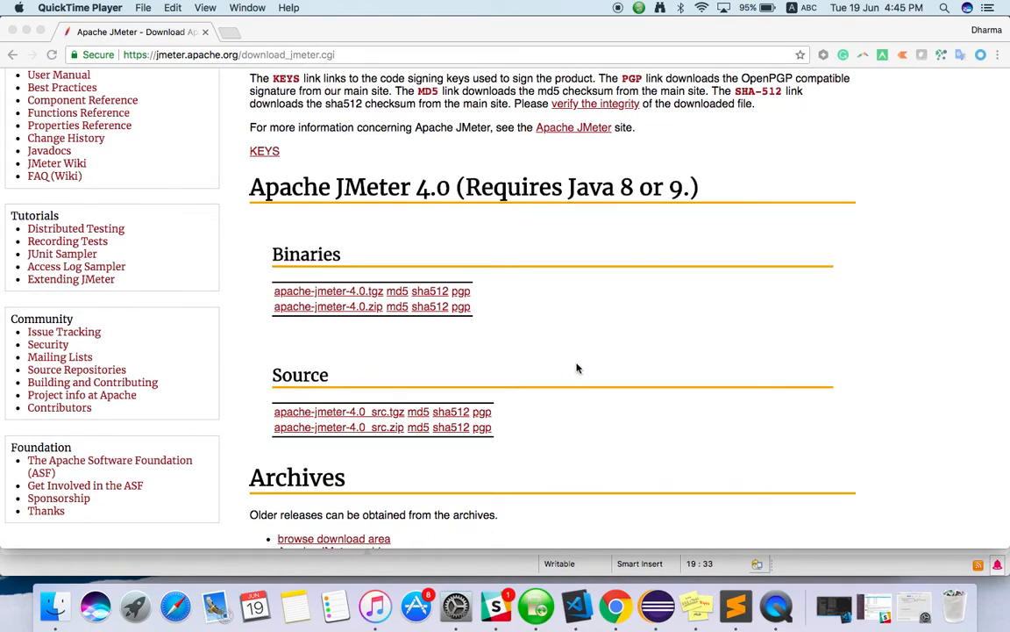
scroll(down, 3)
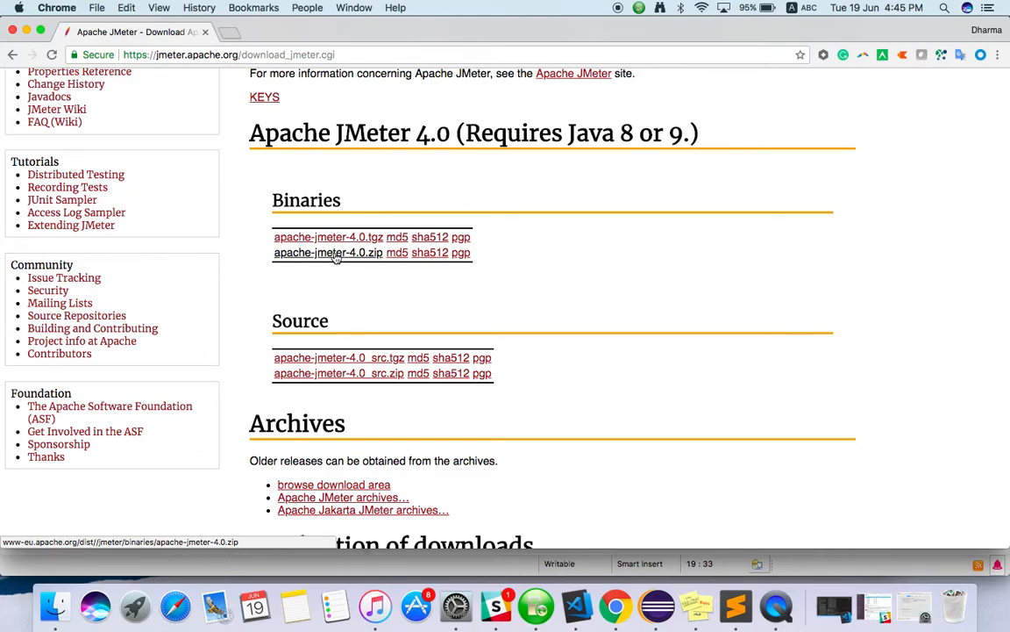
mouse_move(351, 237)
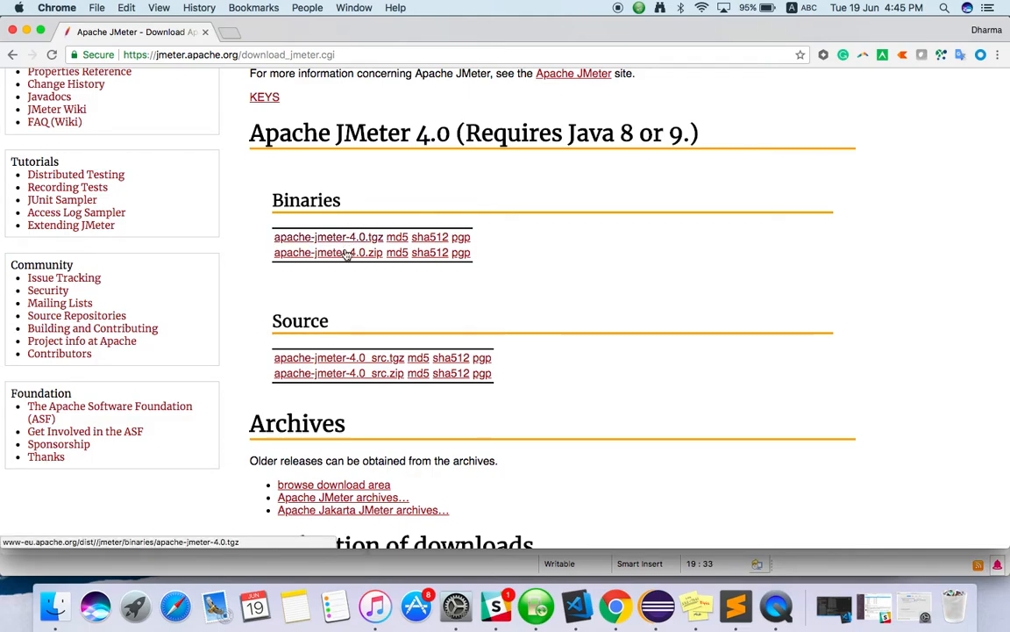
click(328, 252)
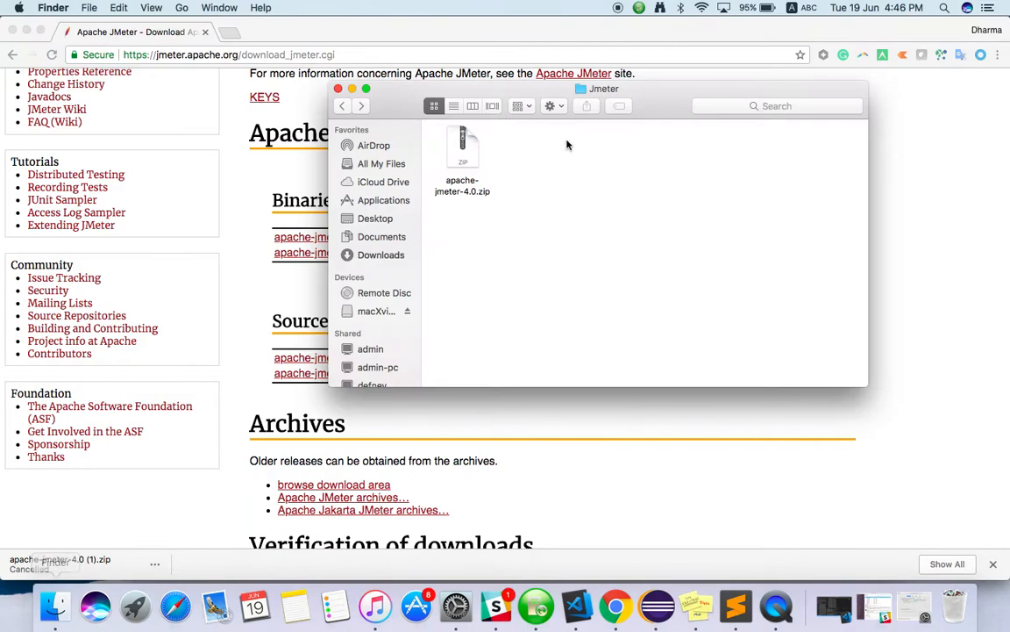
Unzip apache-jmeter-4.0.zip in the Jmeter folder and enter the extracted apache-jmeter-4.0 folder
click(463, 149)
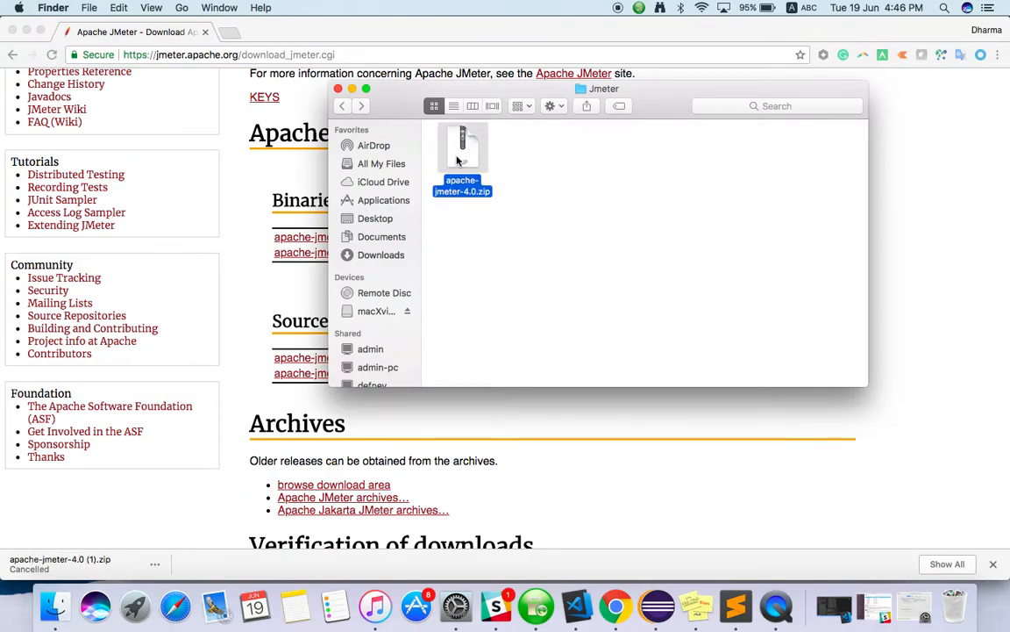
mouse_move(466, 156)
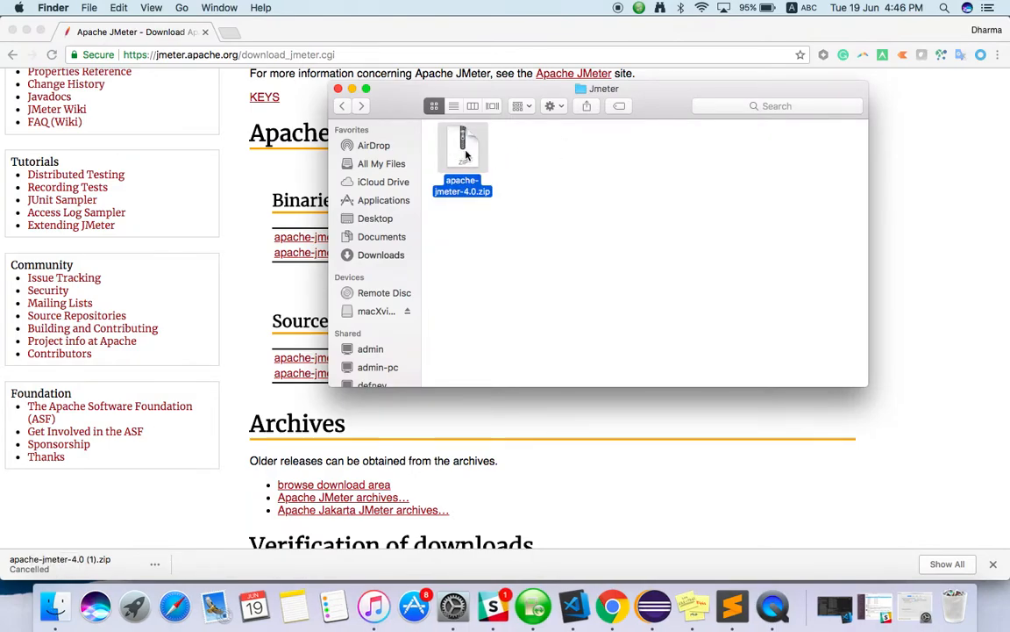
double_click(464, 149)
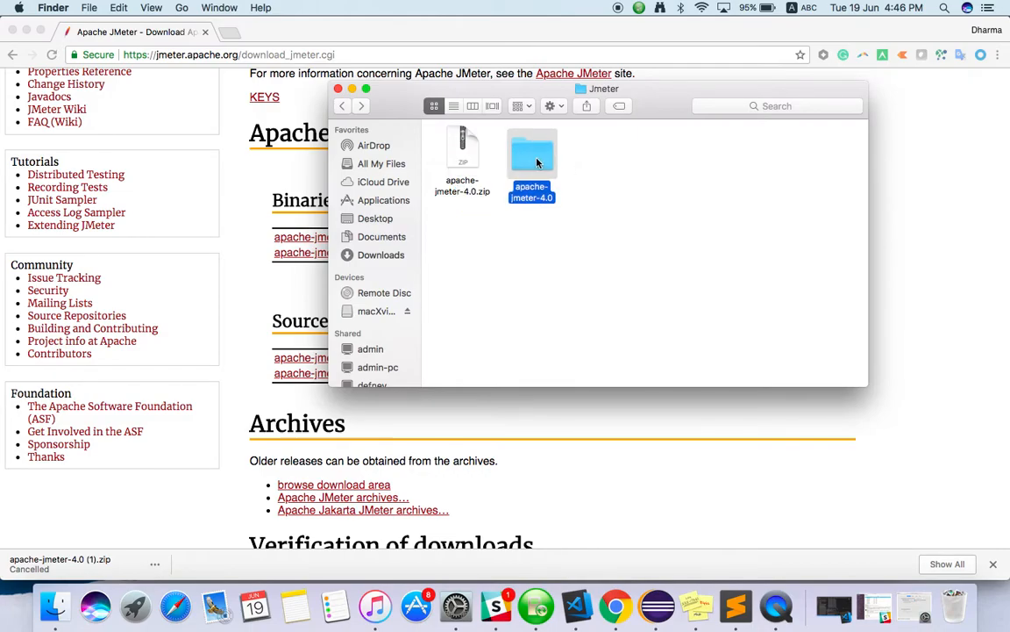
double_click(532, 154)
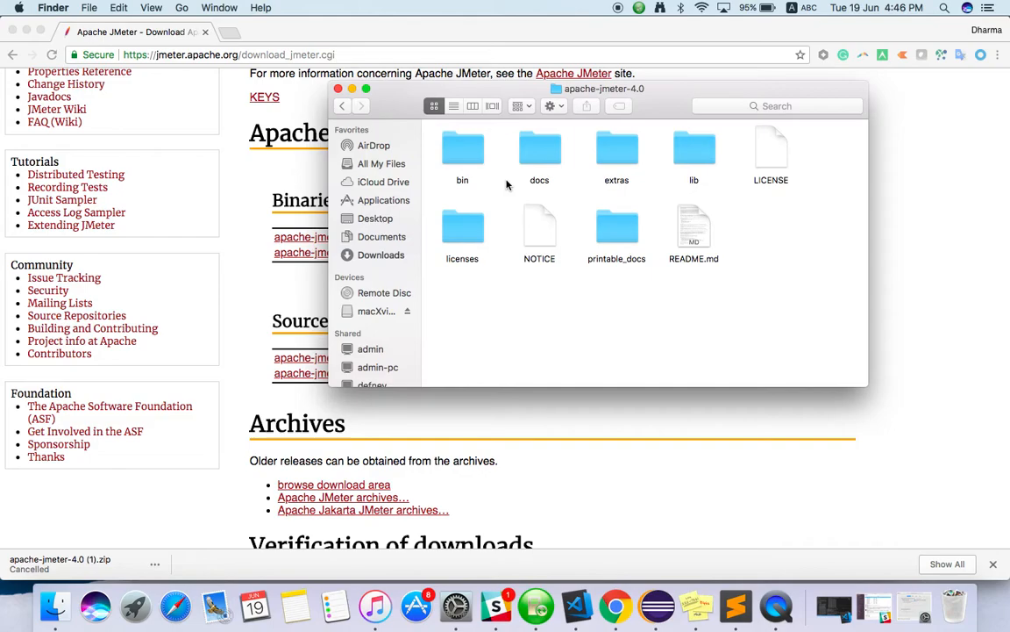
mouse_move(497, 165)
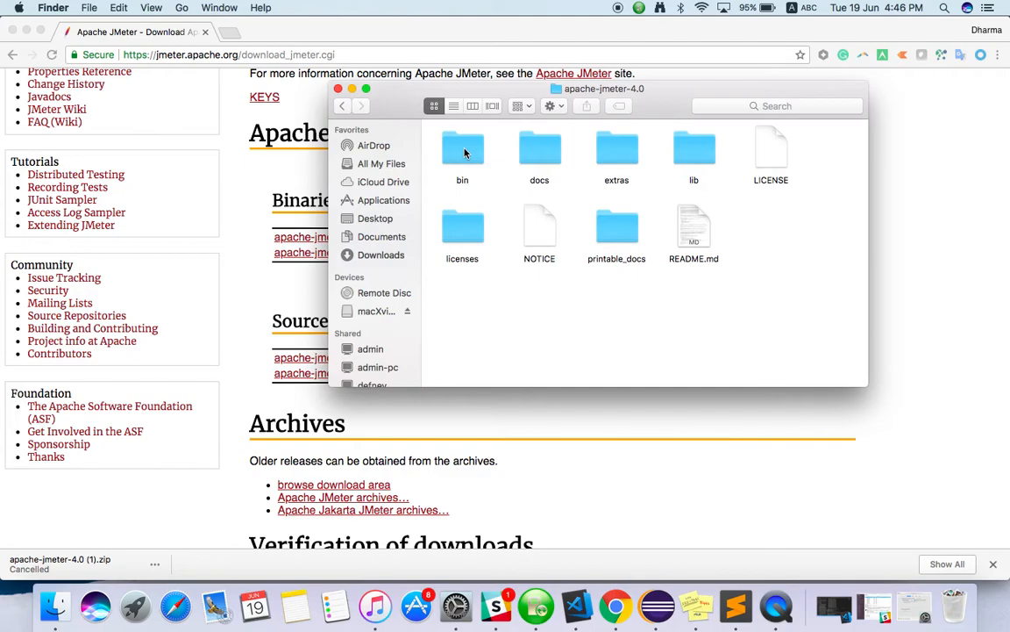
Enter the bin folder of apache-jmeter-4.0 and look through its launch scripts and property files
double_click(463, 149)
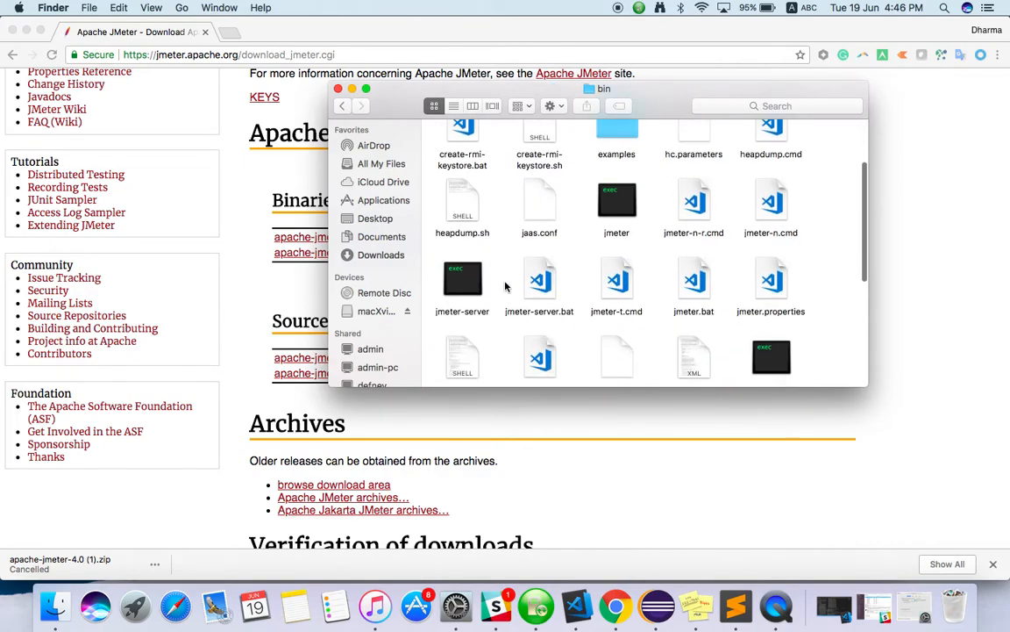
scroll(down, 3)
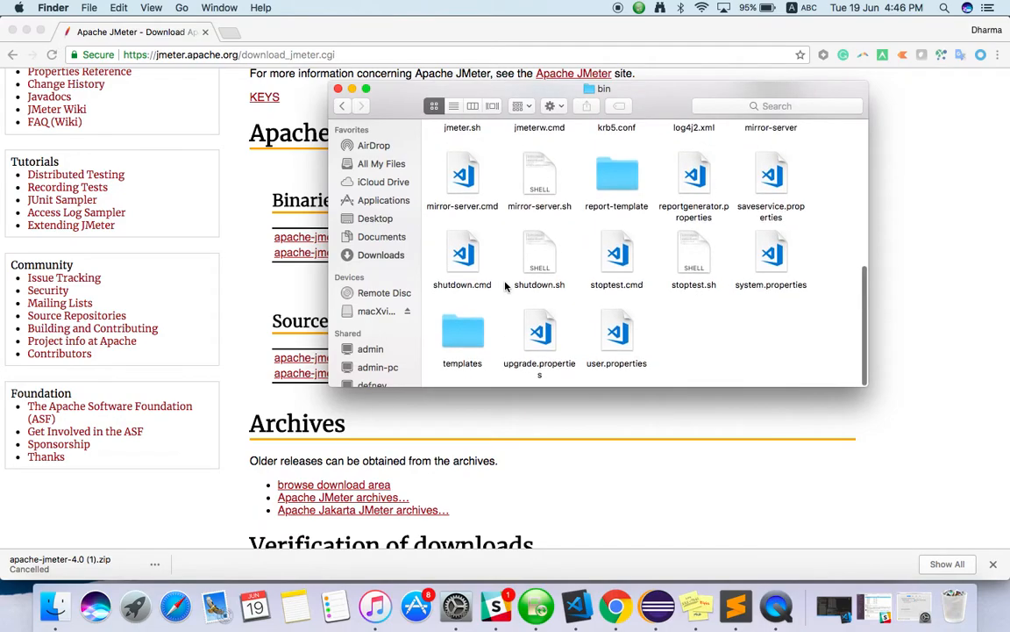
scroll(up, 3)
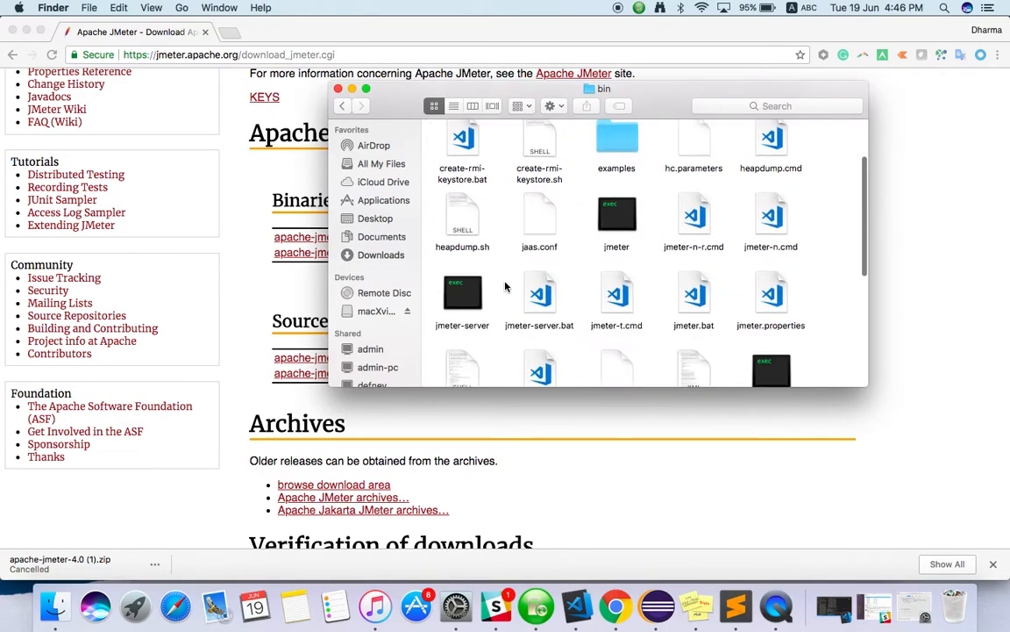
mouse_move(530, 319)
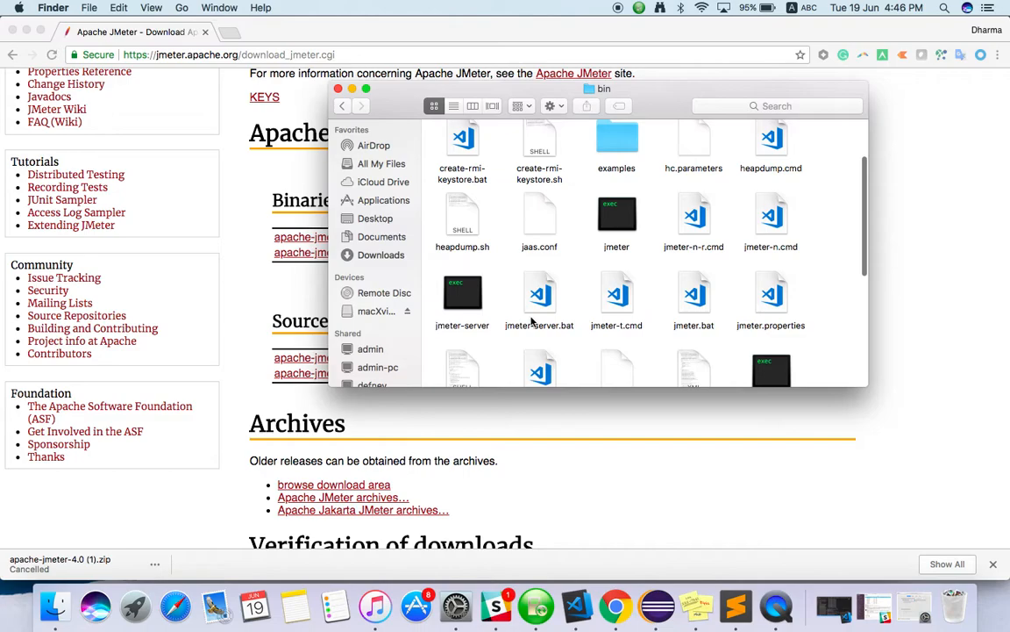
click(695, 298)
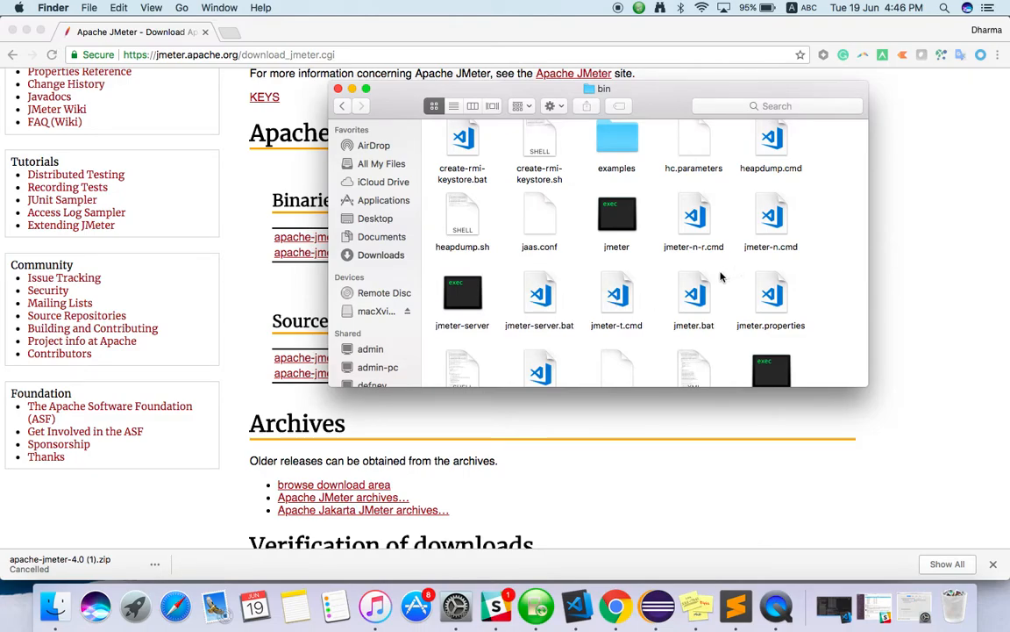
Pick out and select the jmeter Unix executable launch script in bin
click(694, 294)
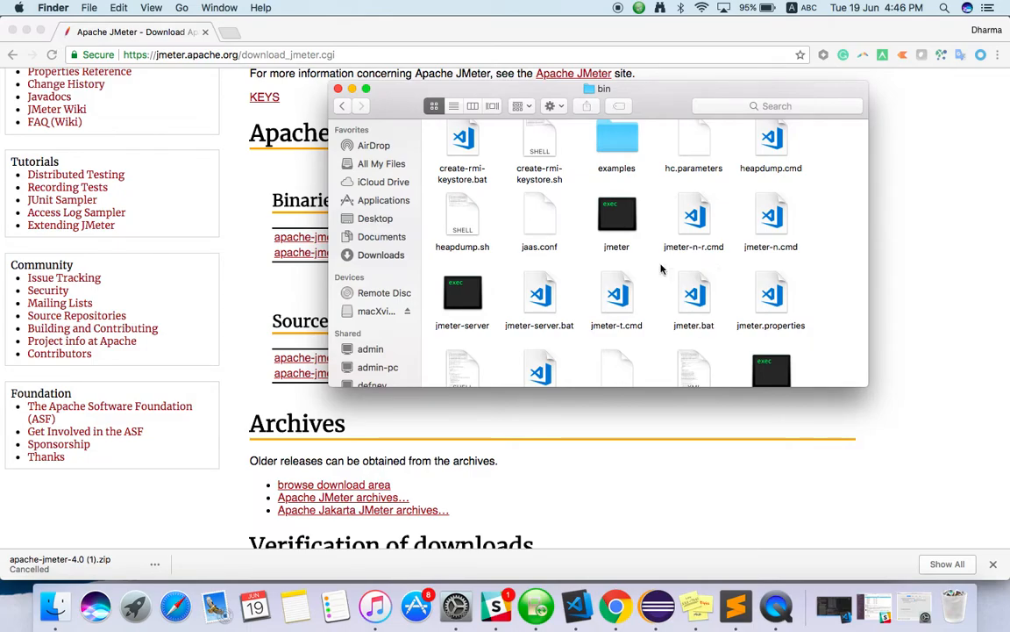
click(695, 295)
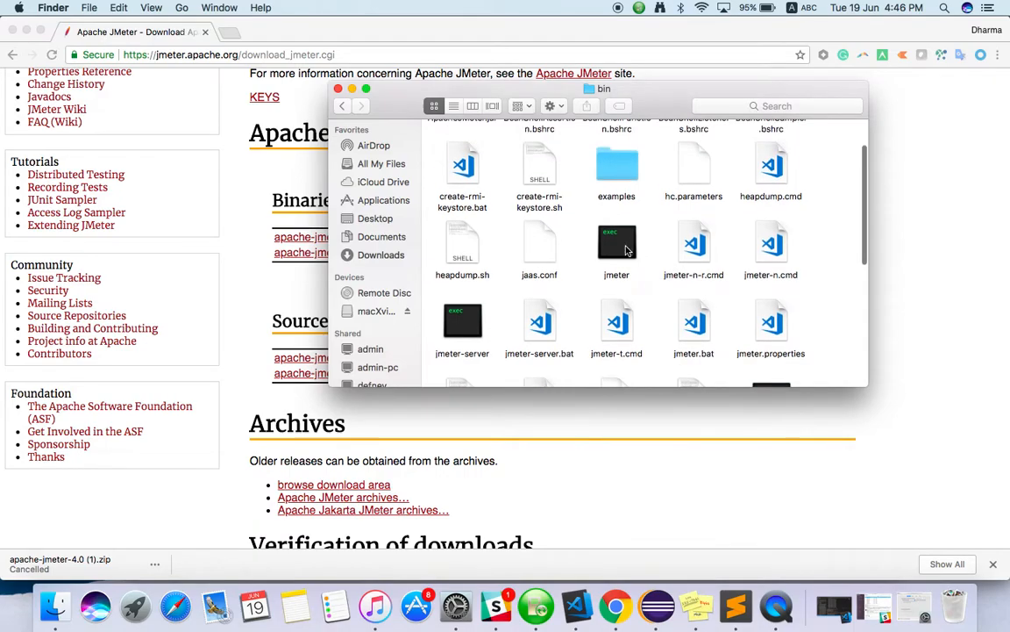
click(617, 255)
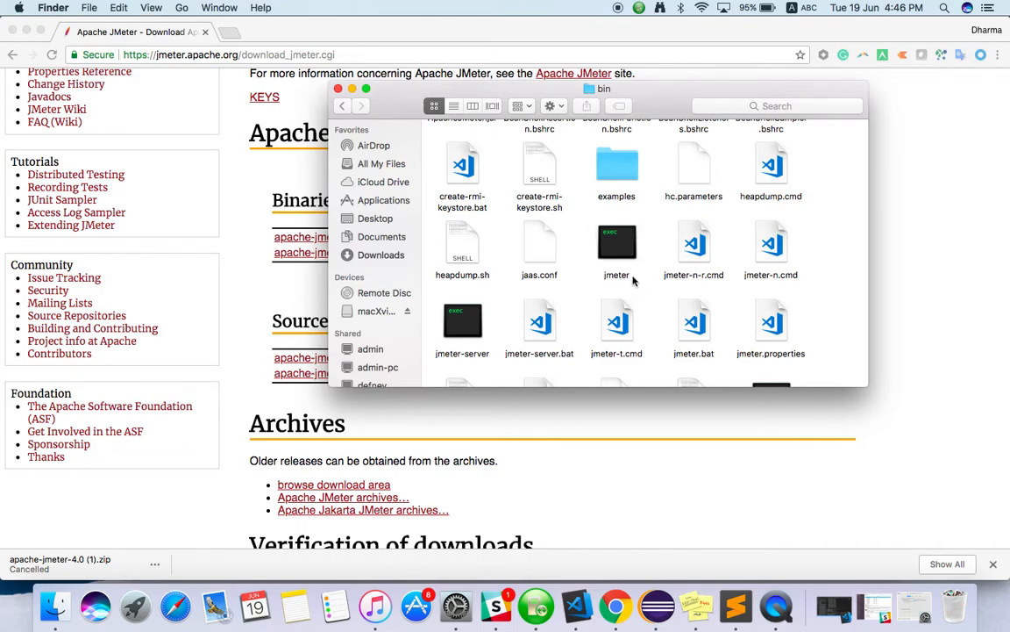
click(618, 246)
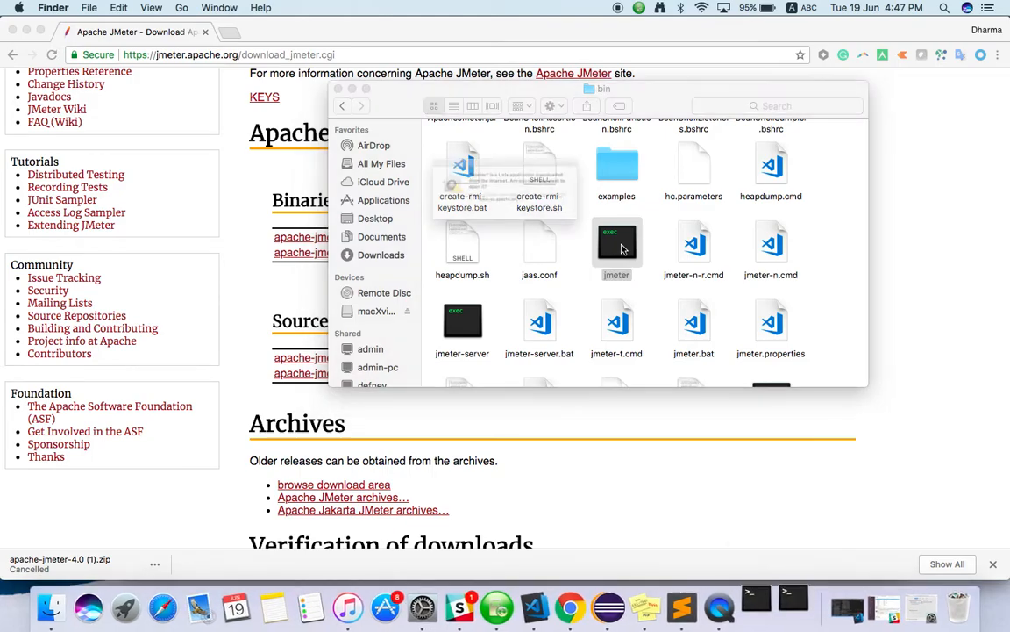
Run the jmeter script from bin so Terminal starts JMeter and its splash screen appears
double_click(617, 249)
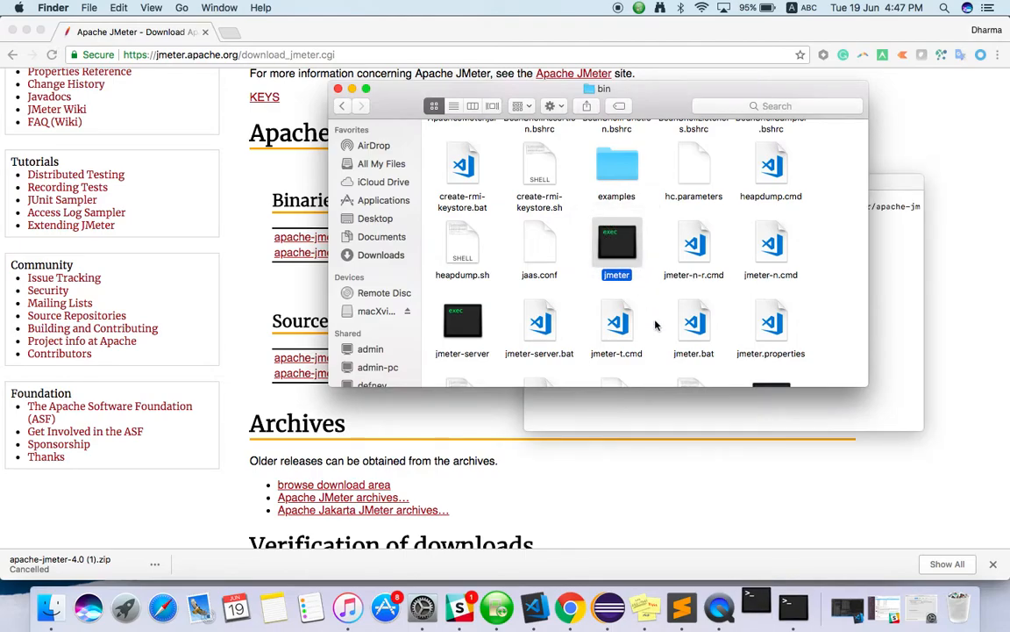
double_click(618, 242)
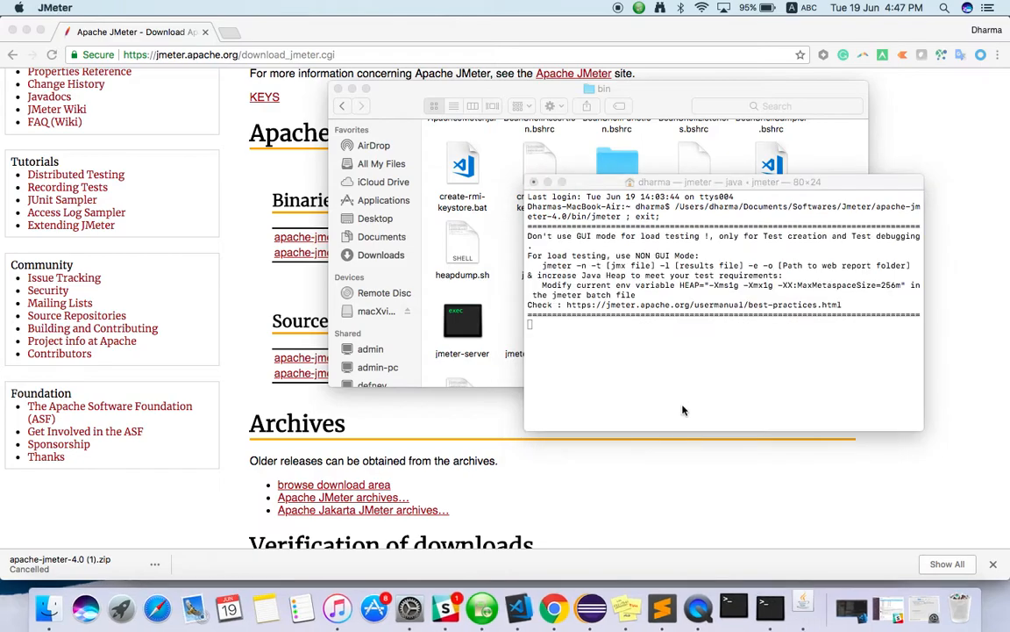
mouse_move(800, 605)
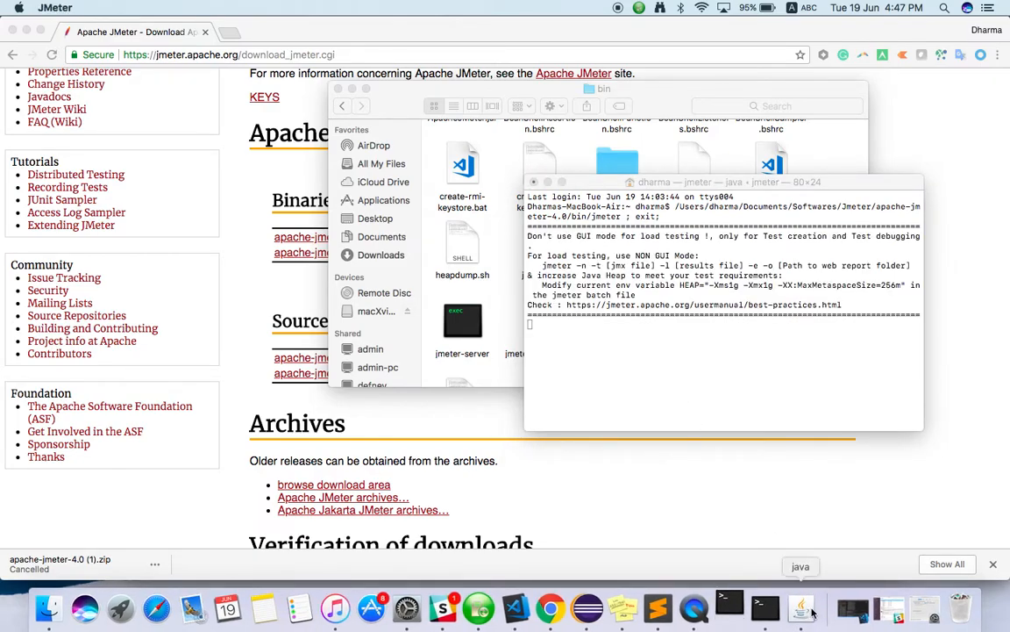
mouse_move(803, 610)
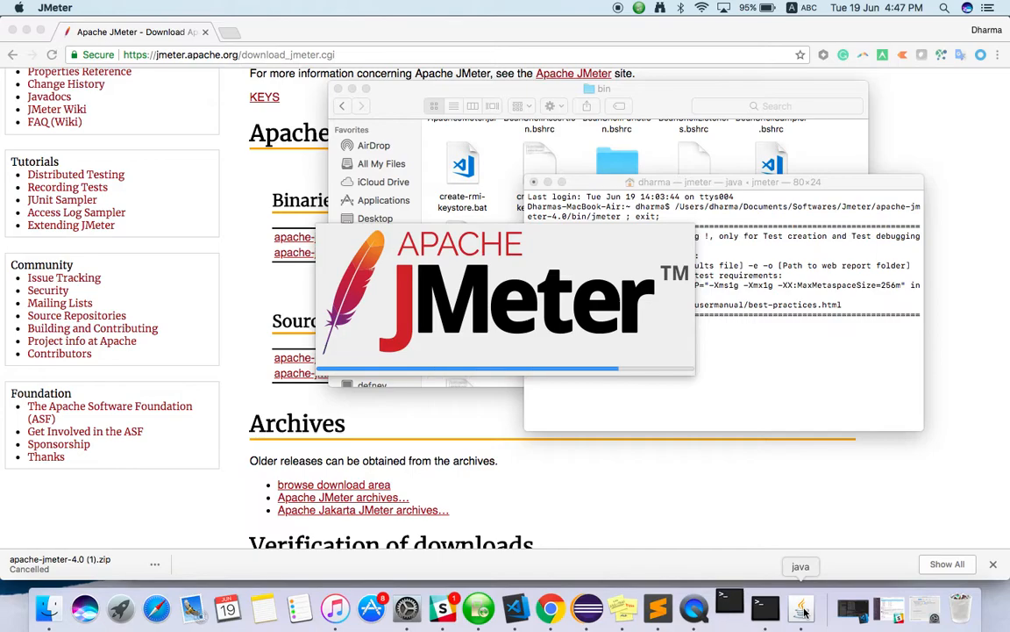
Let JMeter 4.0 finish loading into its main window with an empty Test Plan
click(800, 607)
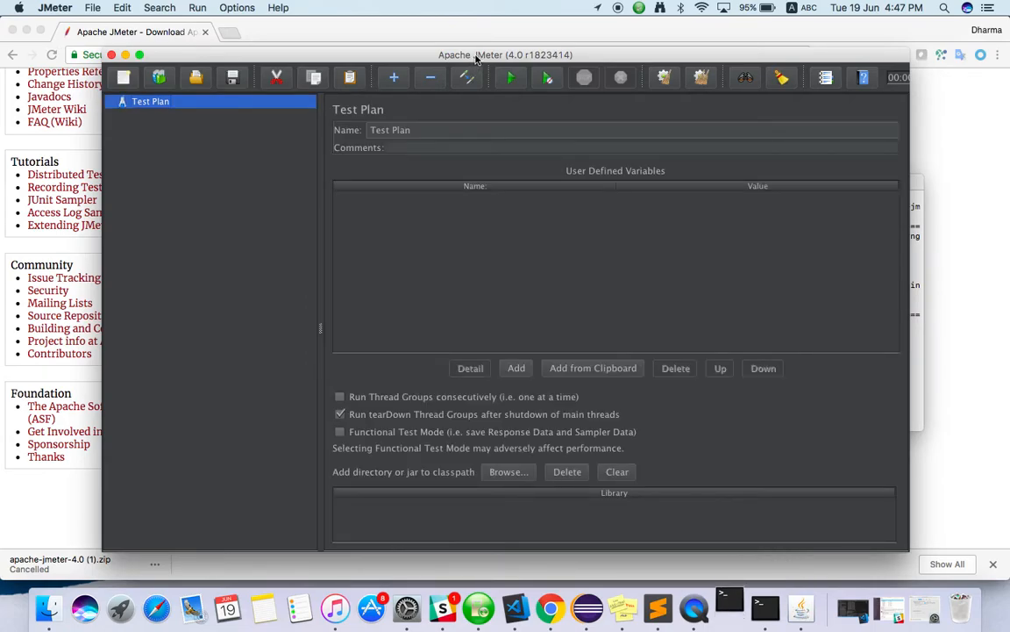
mouse_move(339, 89)
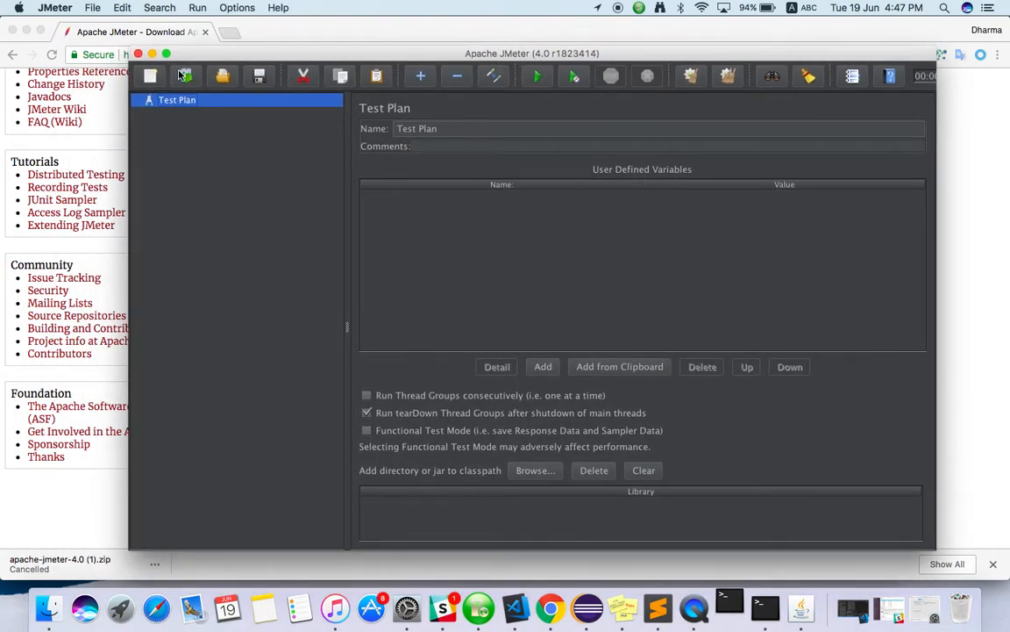
click(159, 7)
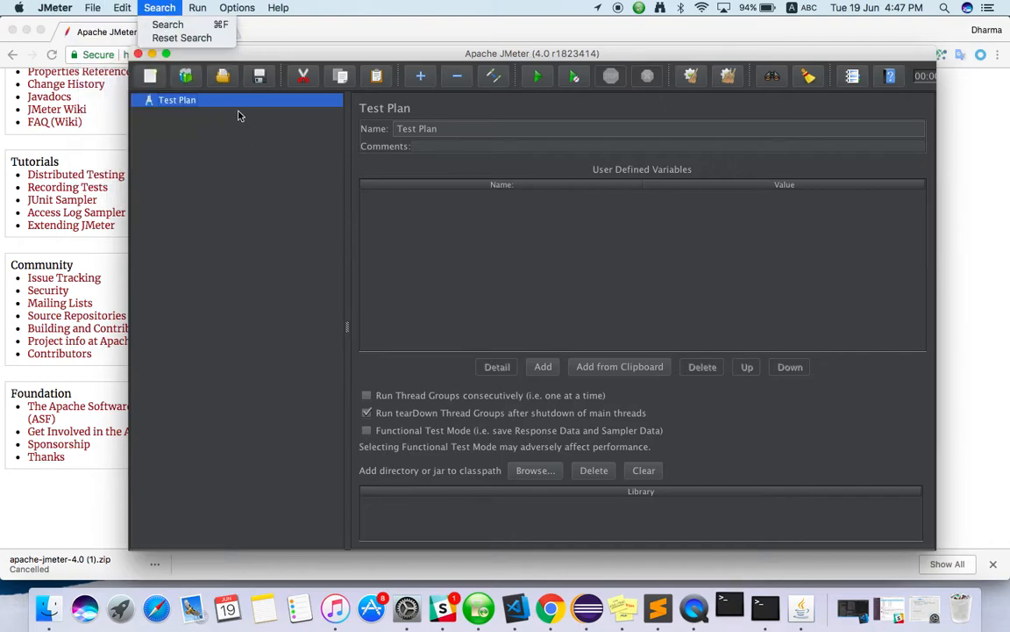
right_click(175, 98)
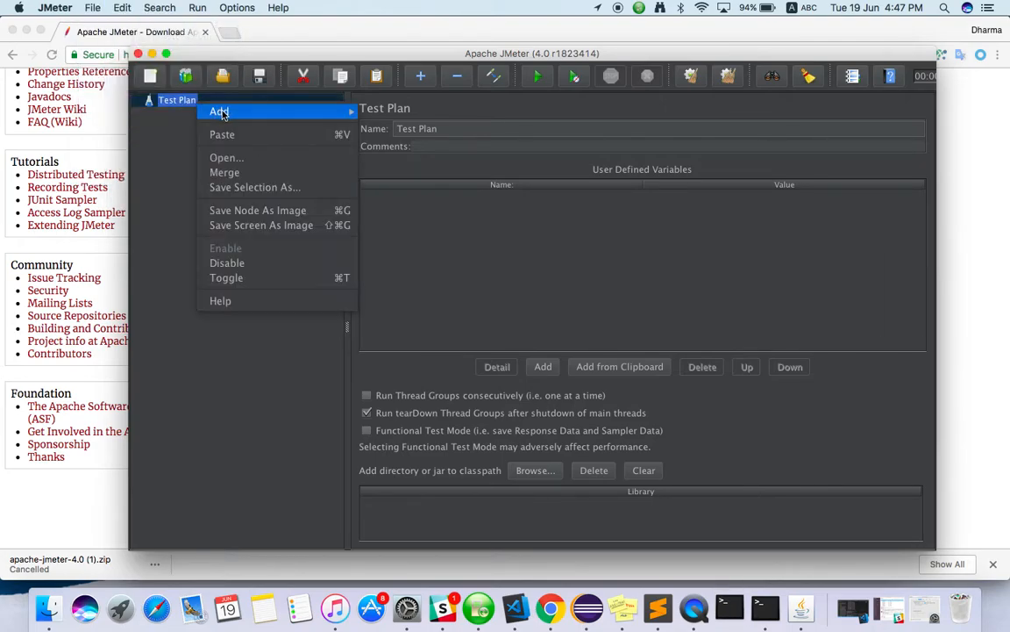
click(171, 226)
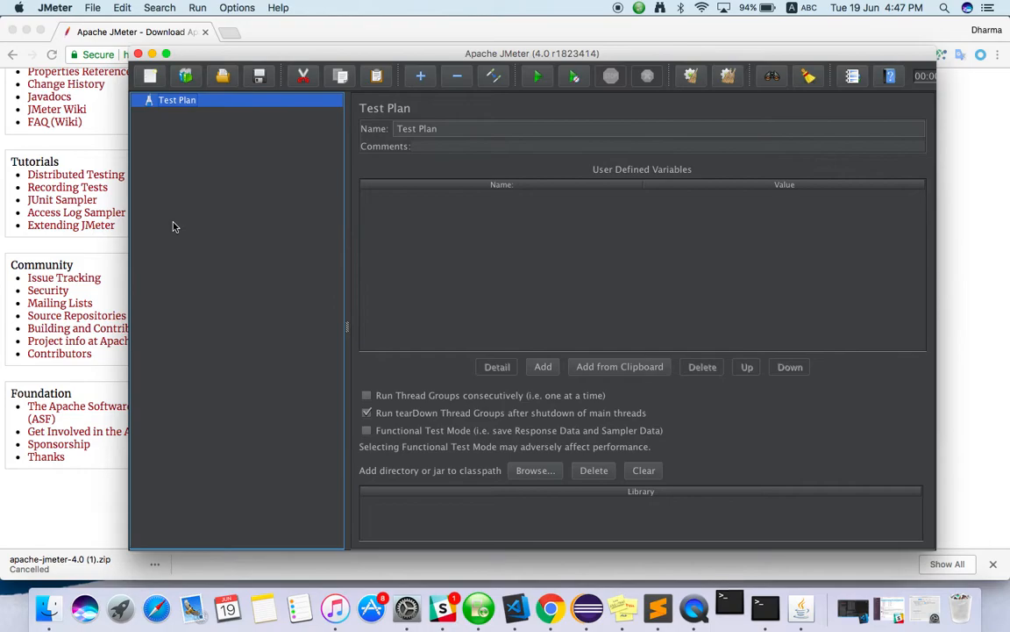
mouse_move(544, 218)
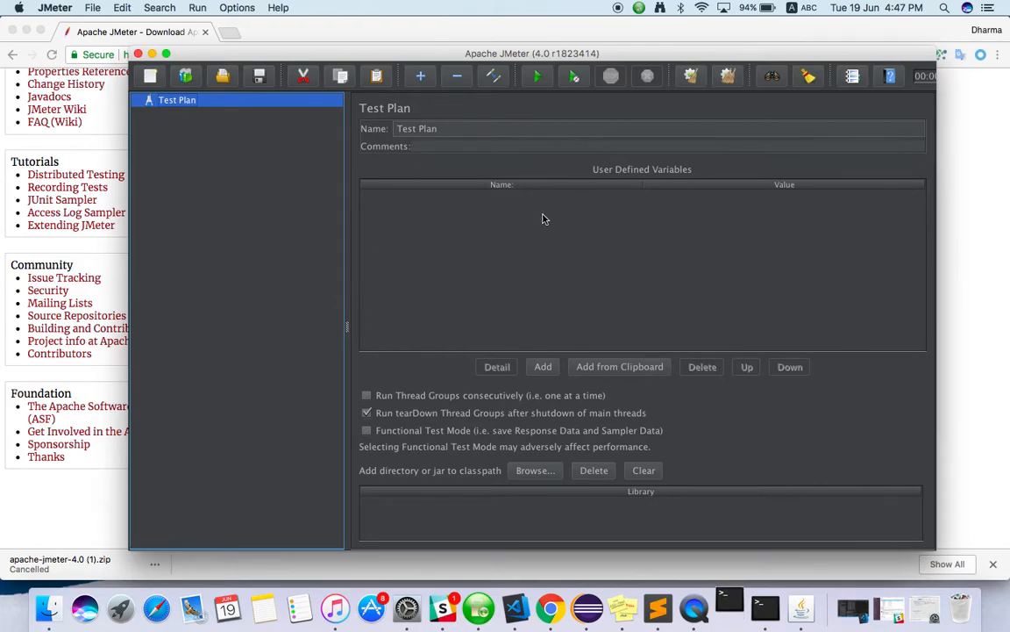
mouse_move(407, 228)
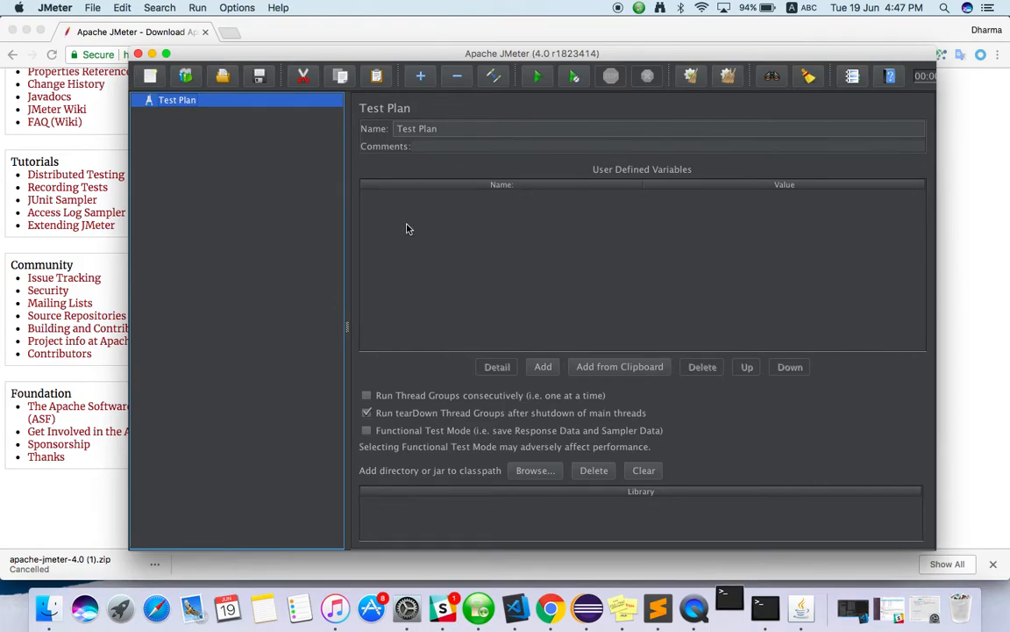
mouse_move(383, 221)
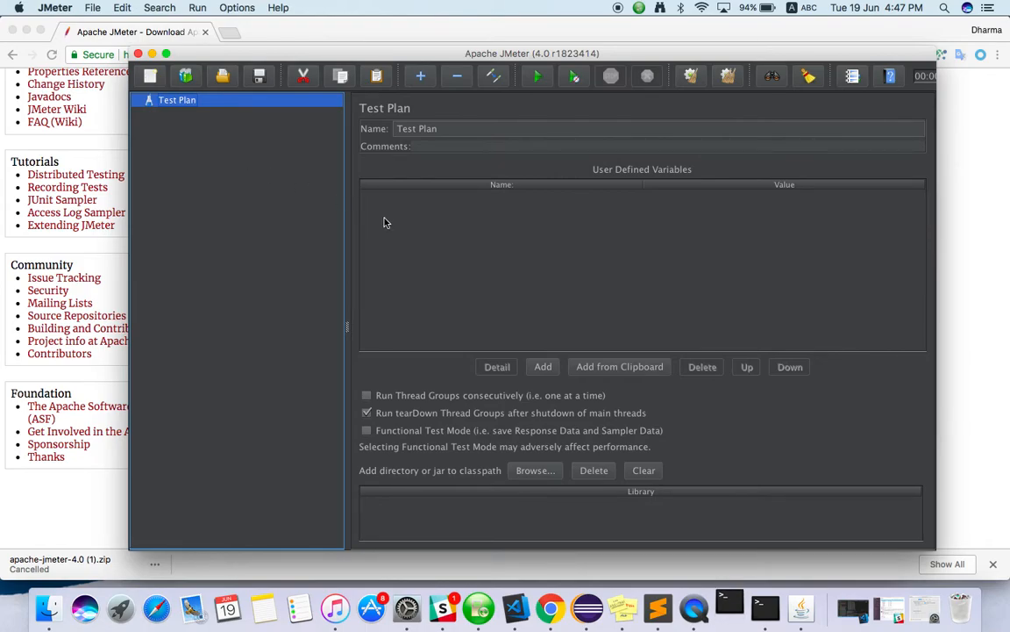
mouse_move(491, 276)
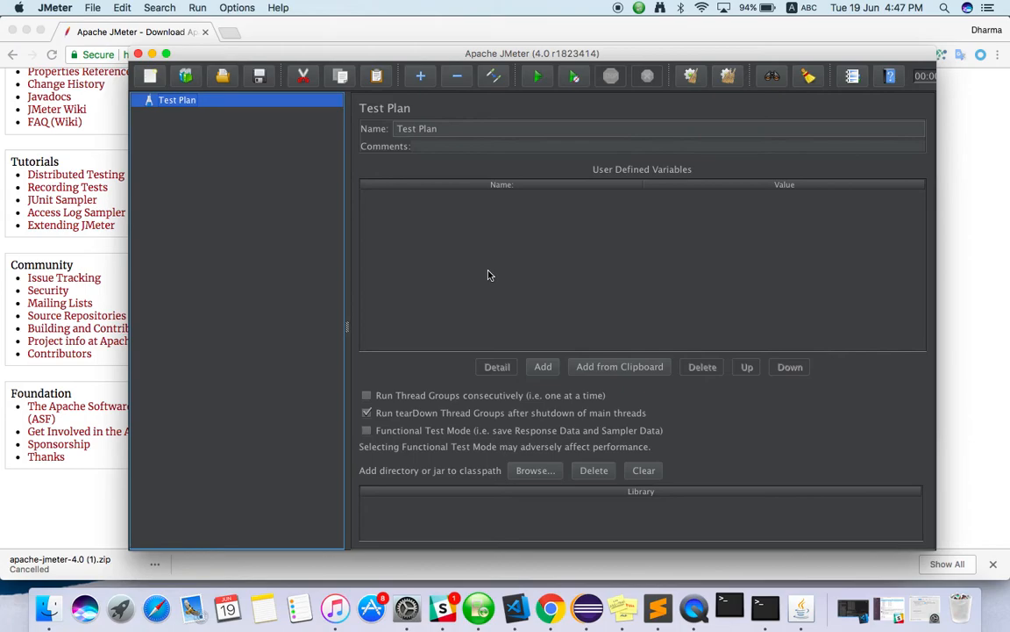